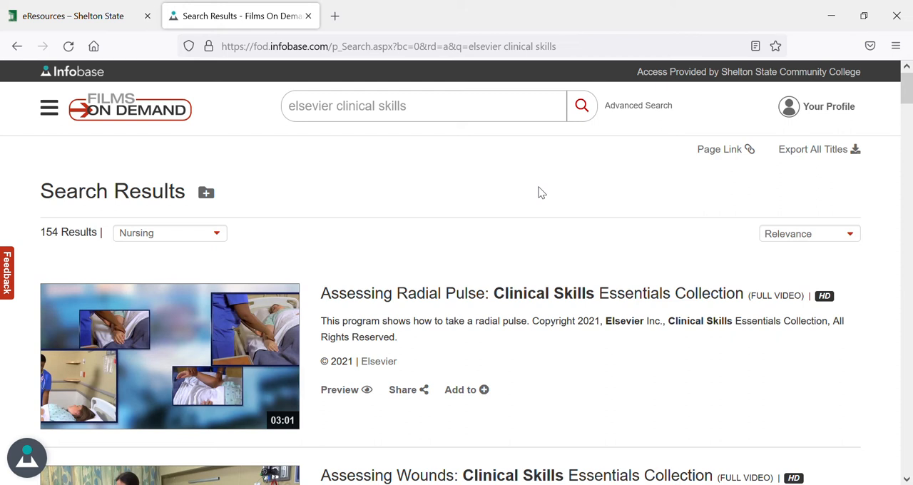
{"action": "mouse_move", "coordinate": [576, 195]}
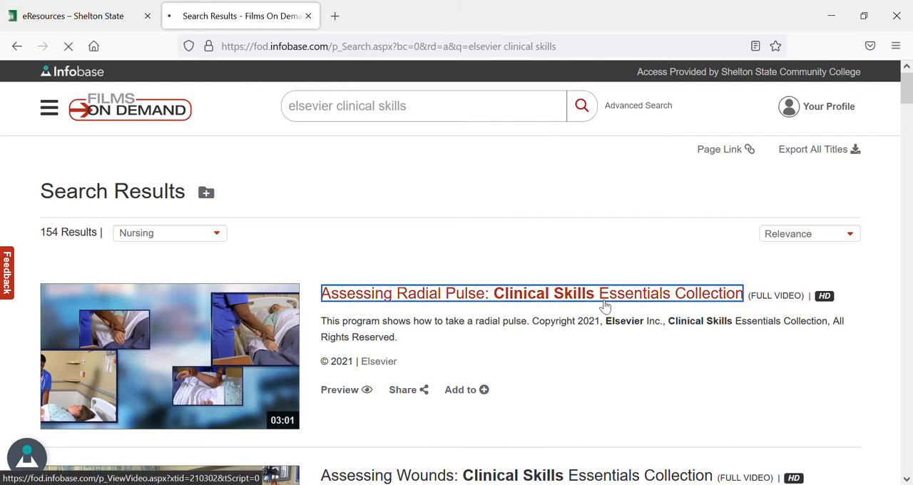
- Open the 'Assessing Radial Pulse' result and scroll to its description and details
{"action": "left_click", "coordinate": [530, 293]}
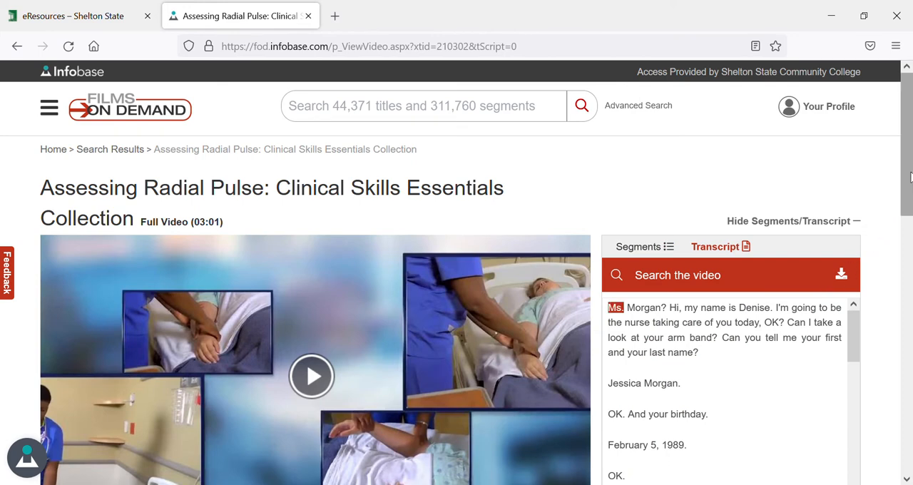
{"action": "scroll", "scroll_direction": "down", "scroll_amount": 3}
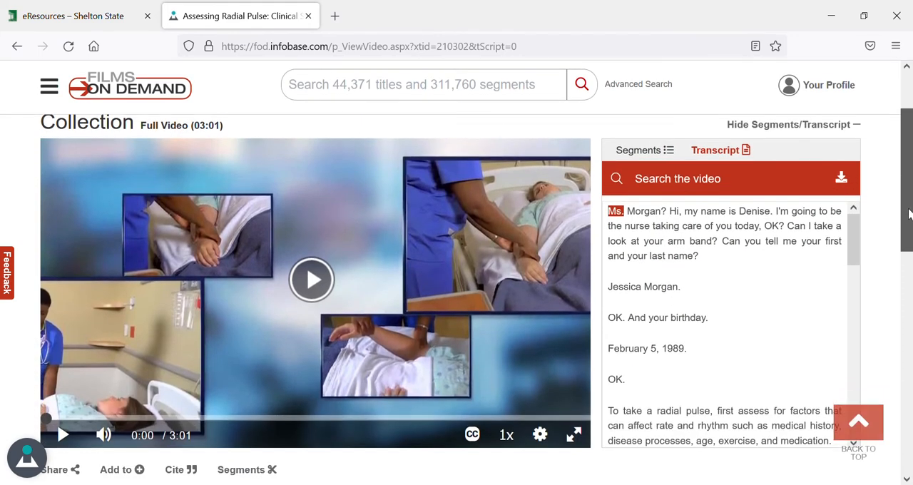
{"action": "scroll", "scroll_direction": "down", "scroll_amount": 3}
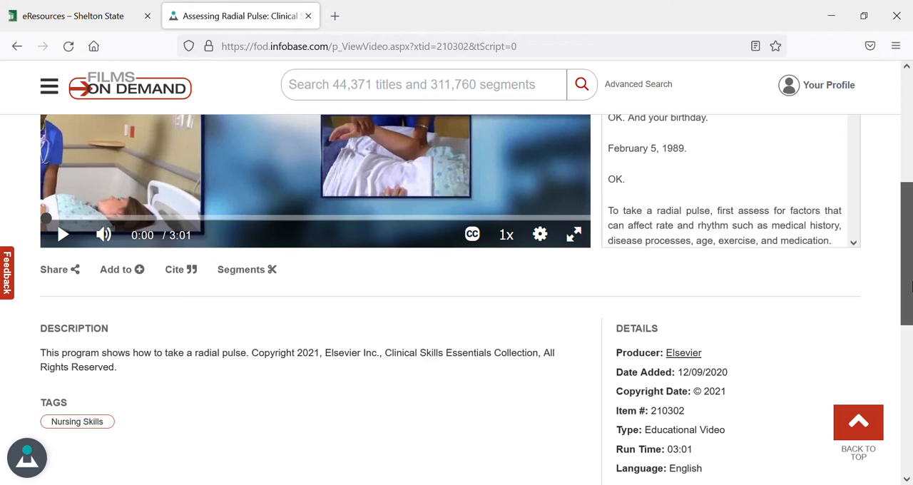
{"action": "mouse_move", "coordinate": [180, 269]}
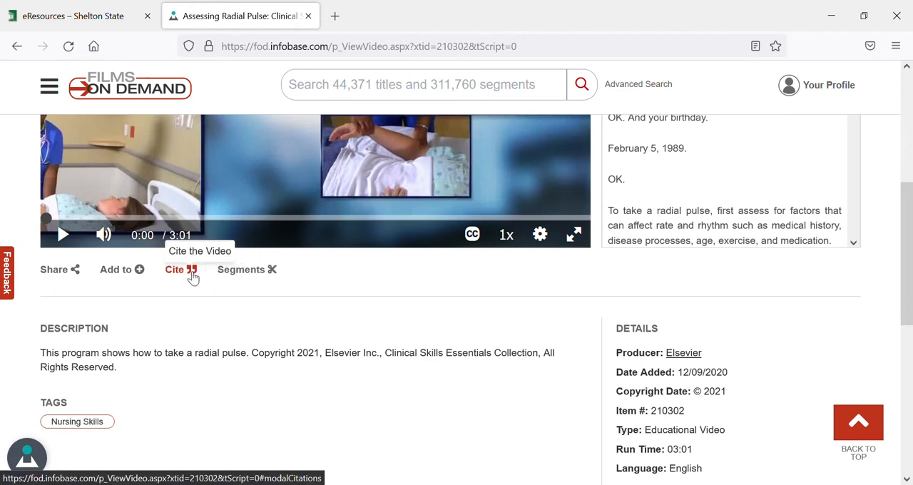
{"action": "left_click", "coordinate": [174, 269]}
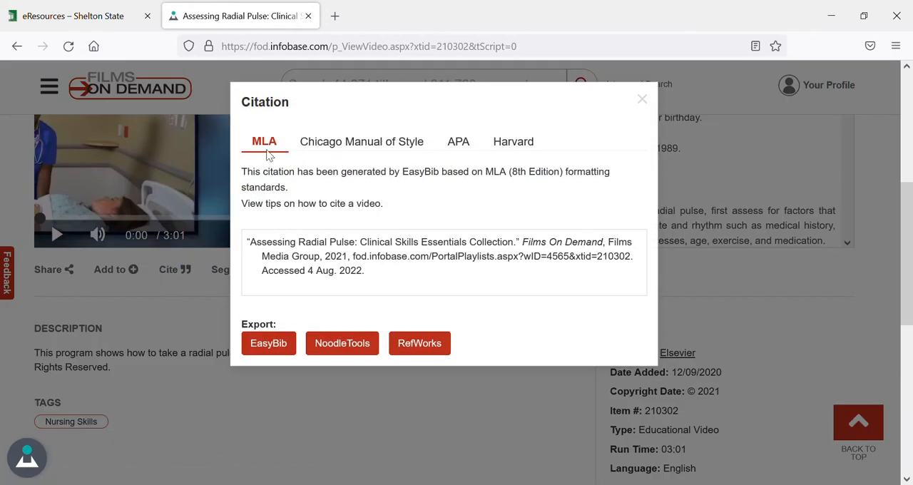
{"action": "mouse_move", "coordinate": [362, 141]}
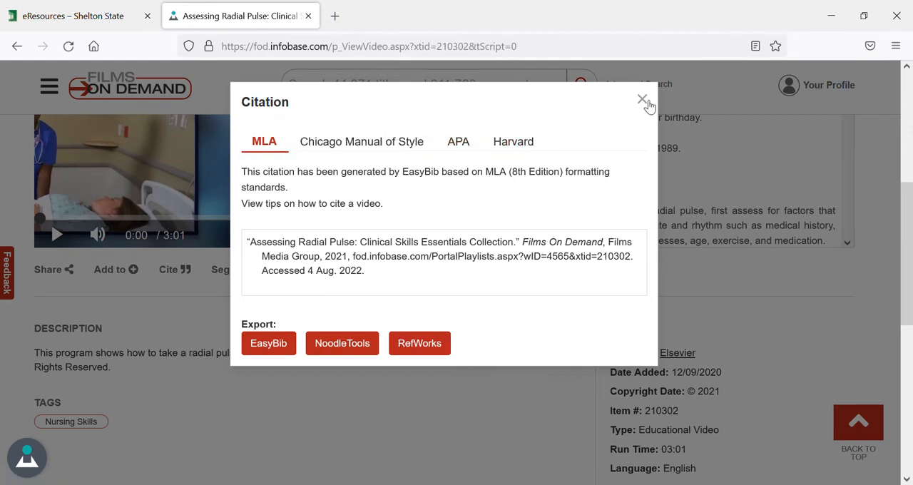
{"action": "left_click", "coordinate": [641, 100]}
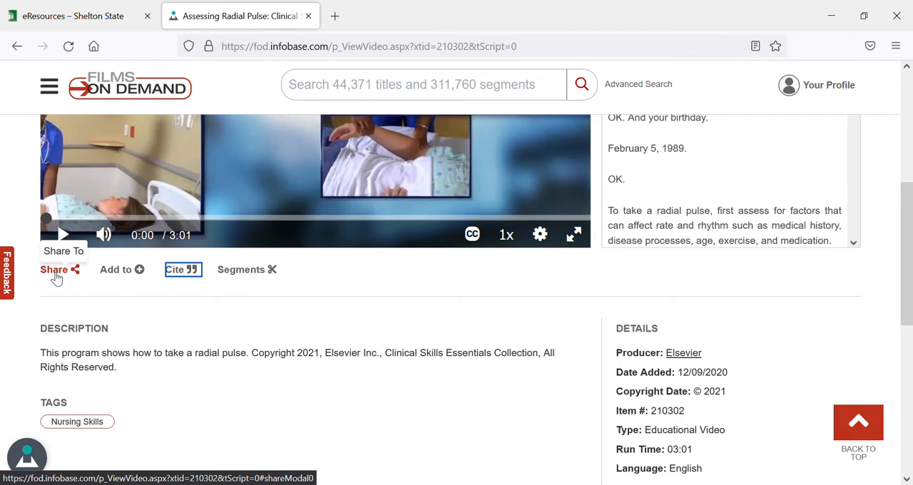
{"action": "mouse_move", "coordinate": [334, 55]}
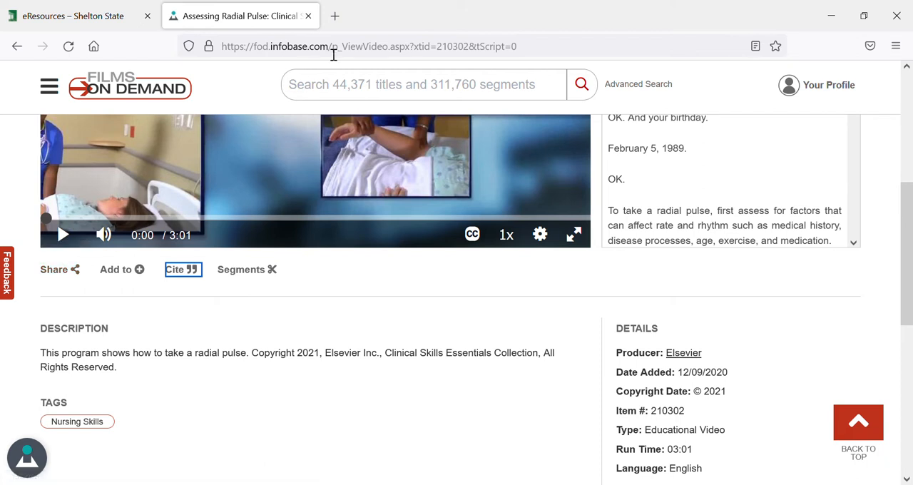
{"action": "mouse_move", "coordinate": [337, 60]}
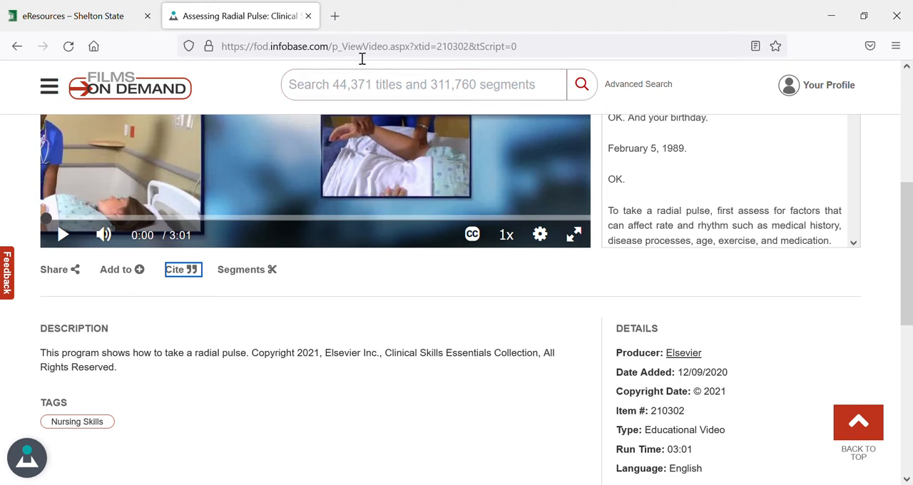
{"action": "mouse_move", "coordinate": [416, 55]}
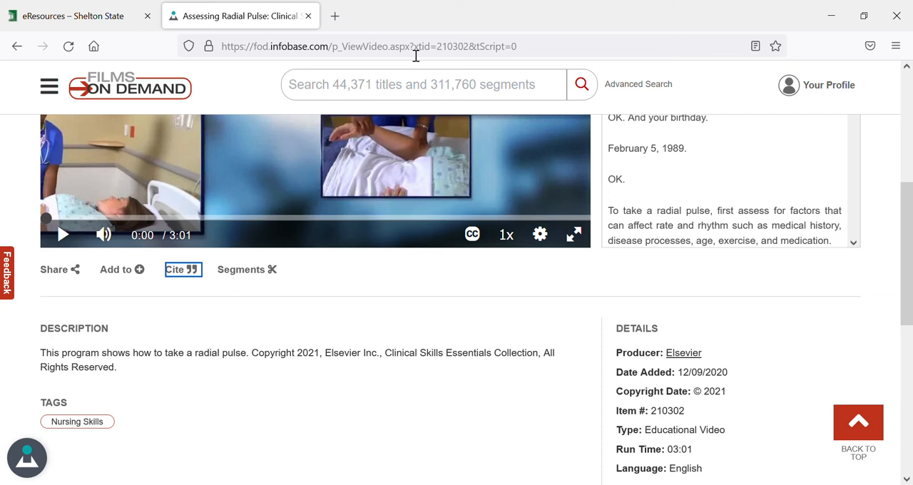
{"action": "mouse_move", "coordinate": [323, 340]}
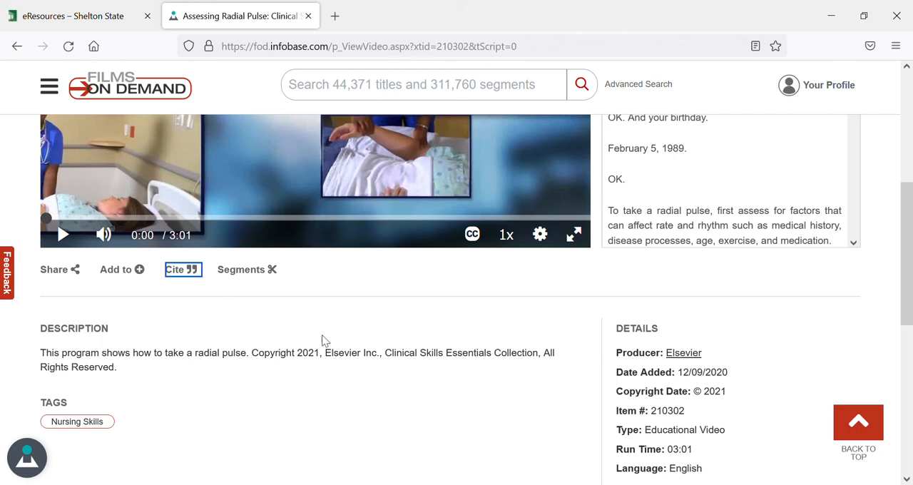
{"action": "mouse_move", "coordinate": [541, 314]}
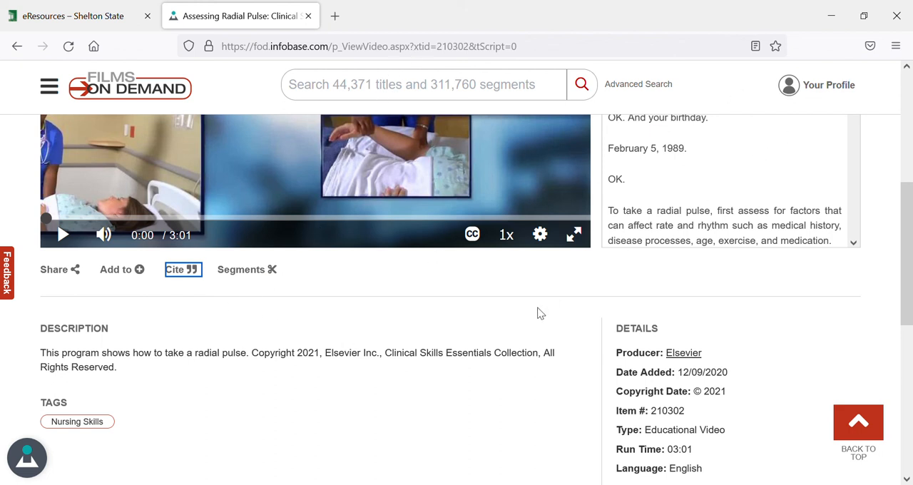